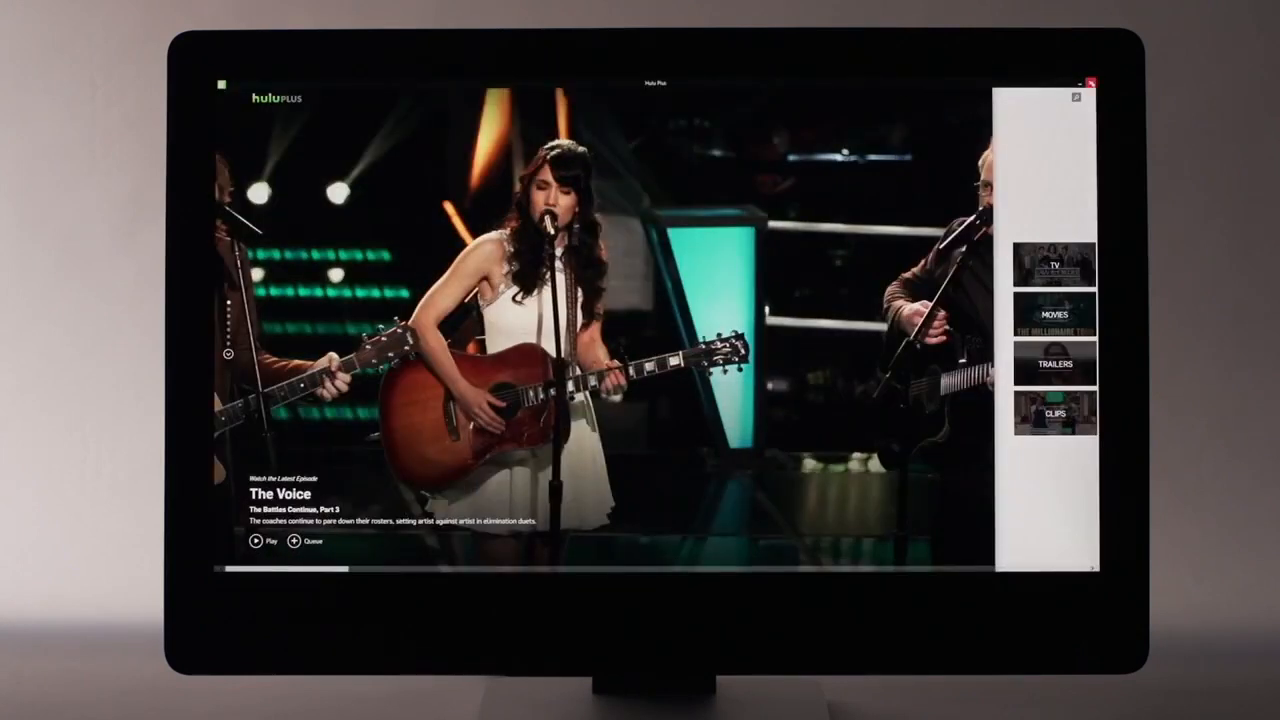
Step: Exit the full-screen Hulu Plus app to the desktop
{"action": "left_click", "coordinate": [1091, 82]}
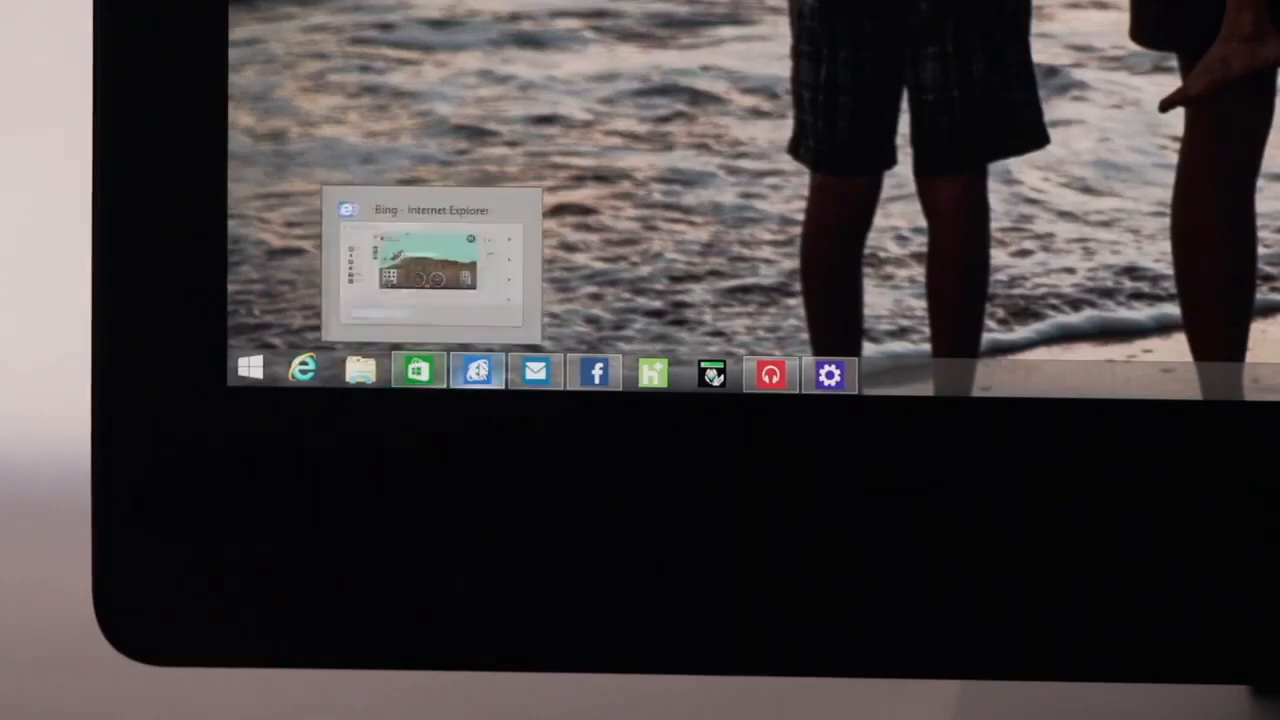
{"action": "mouse_move", "coordinate": [537, 373]}
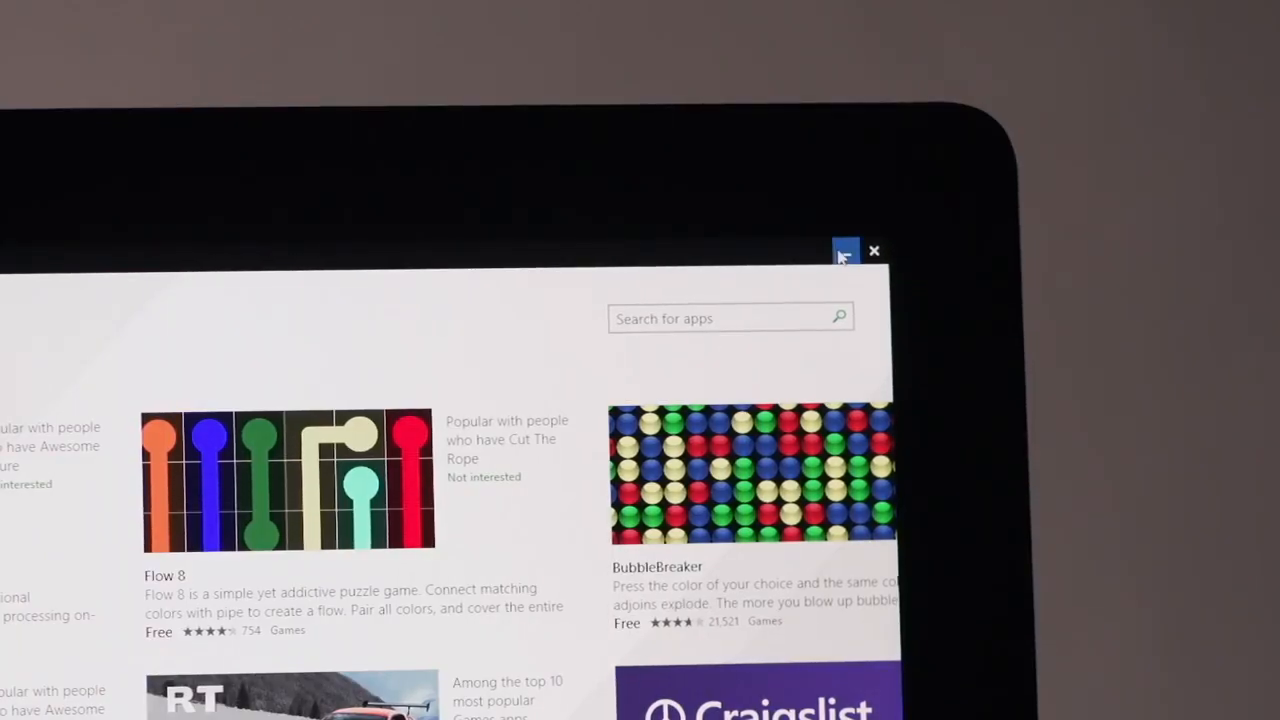
{"action": "mouse_move", "coordinate": [873, 252]}
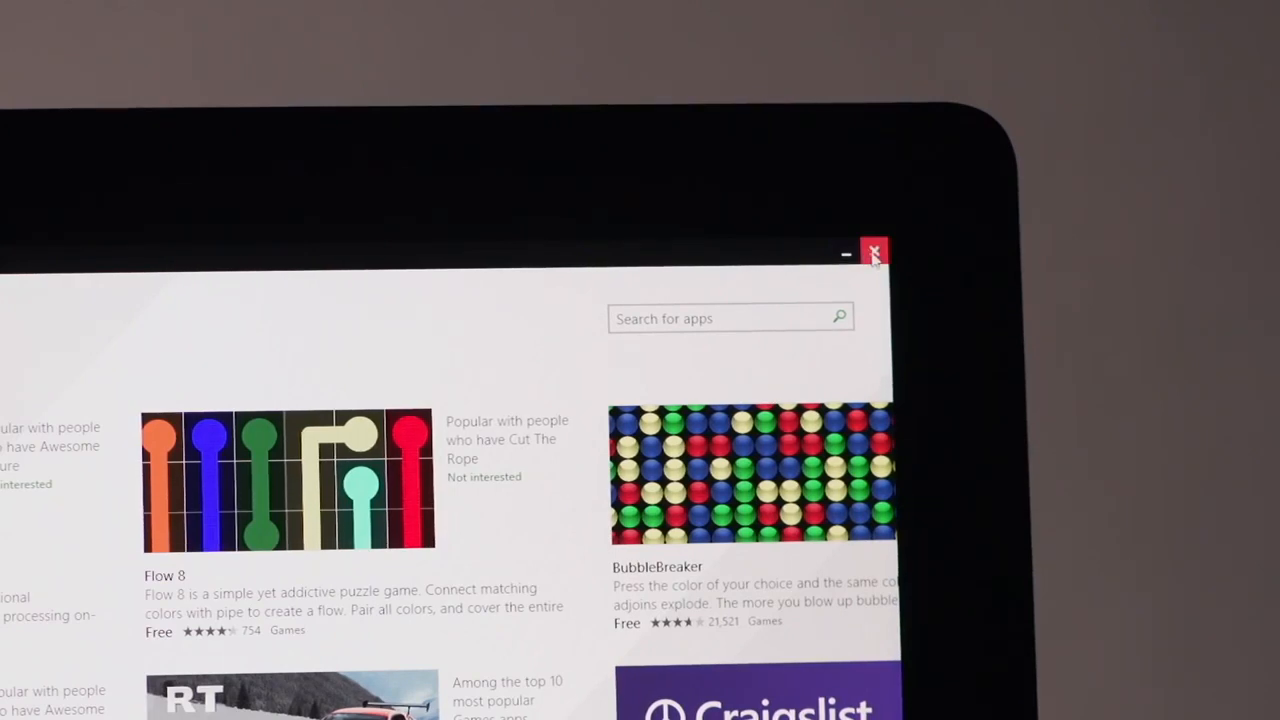
Step: Close the Store window and start music playback from the Music taskbar thumbnail
{"action": "left_click", "coordinate": [873, 252]}
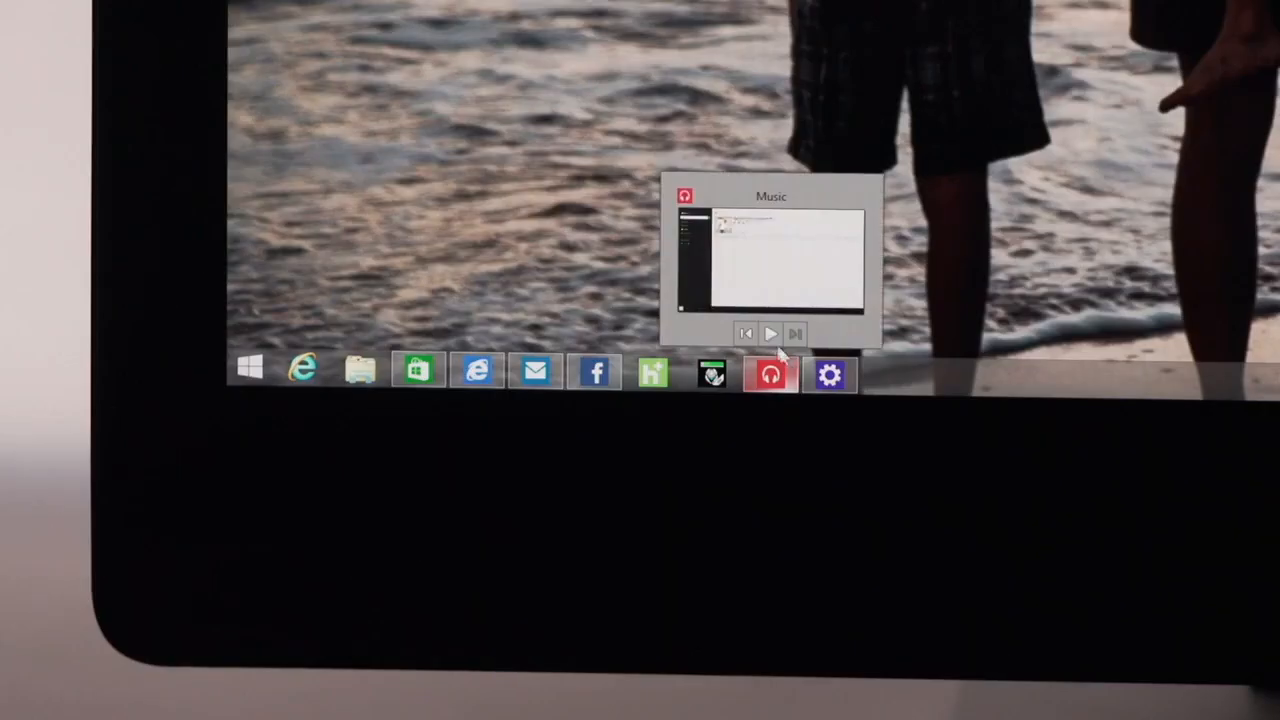
{"action": "left_click", "coordinate": [770, 333]}
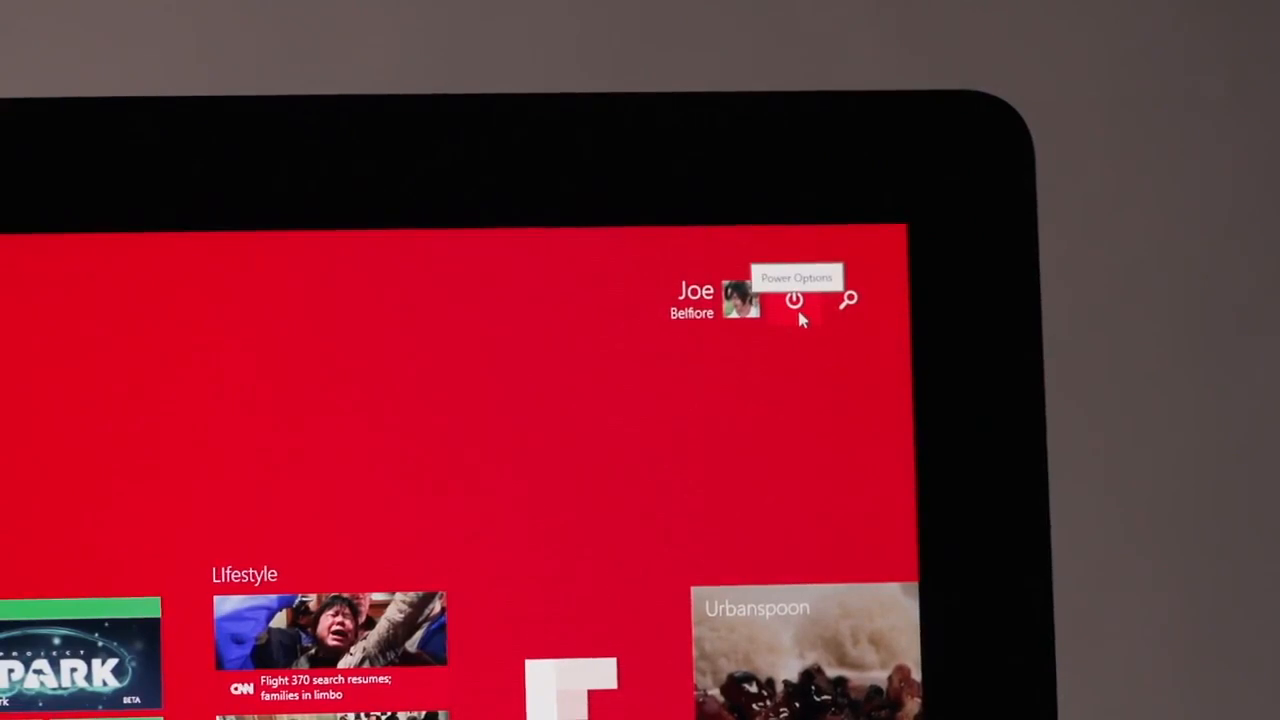
{"action": "left_click", "coordinate": [794, 299]}
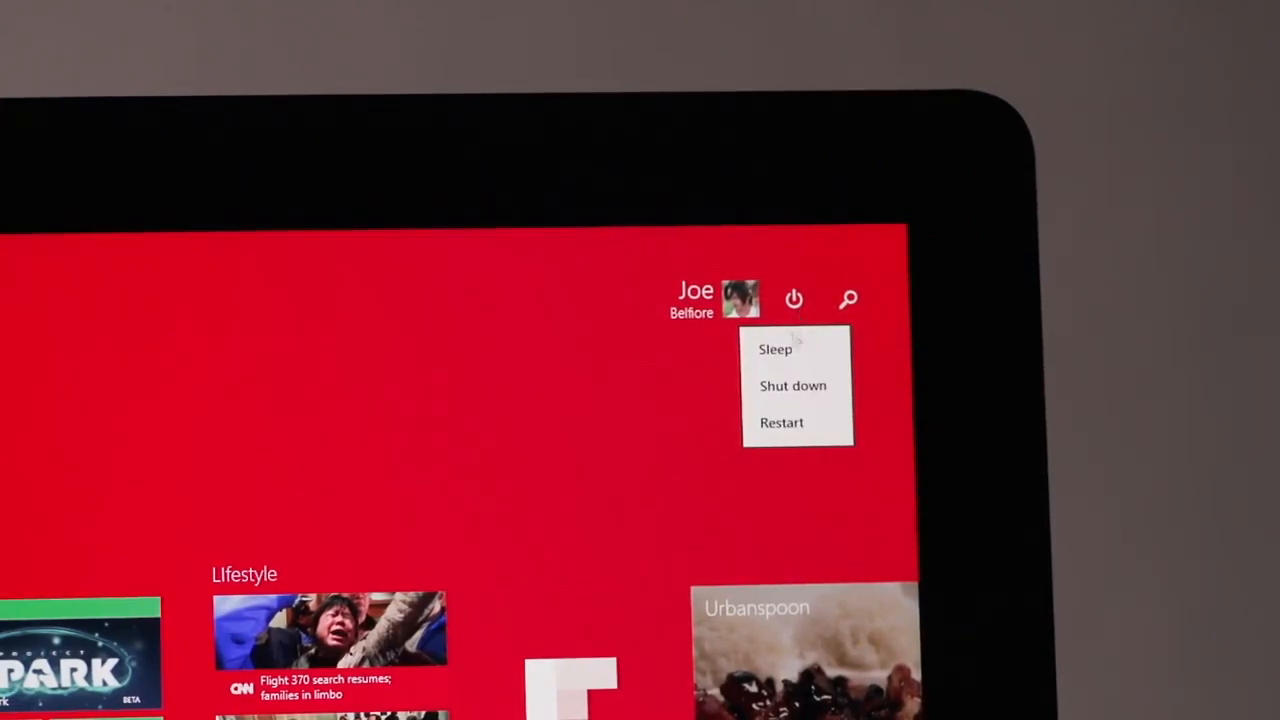
{"action": "mouse_move", "coordinate": [785, 355]}
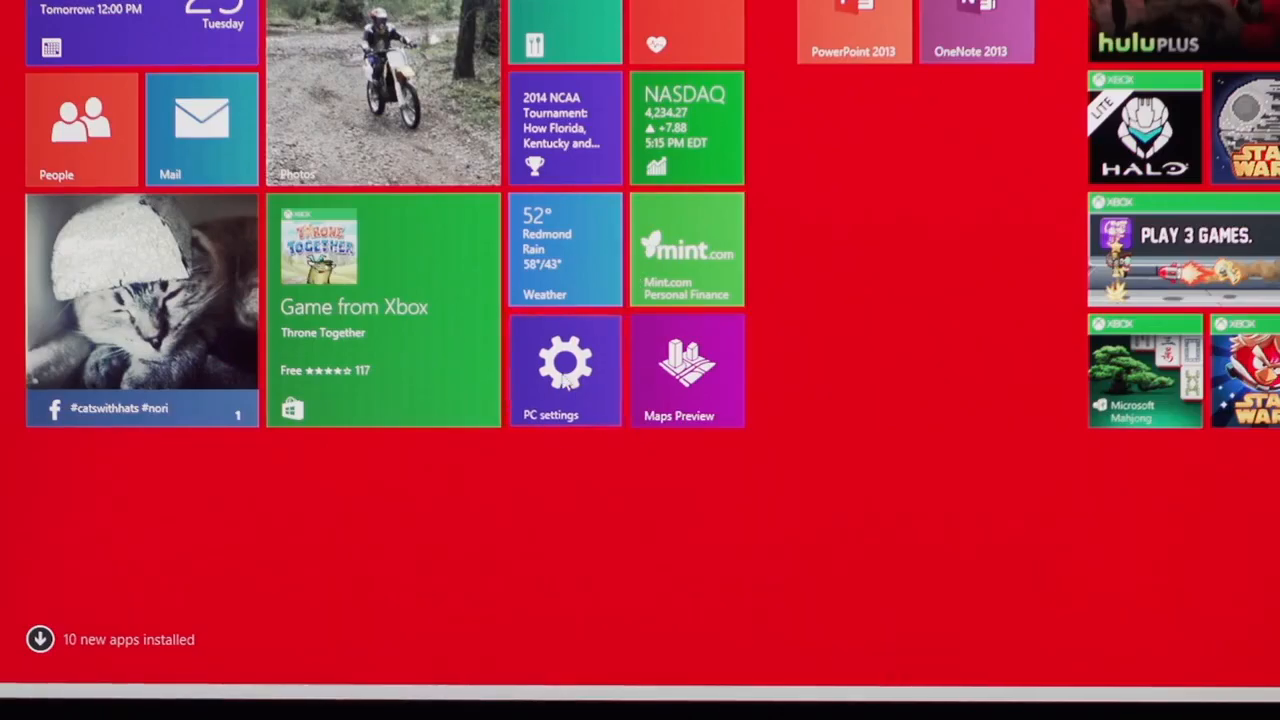
{"action": "right_click", "coordinate": [565, 370]}
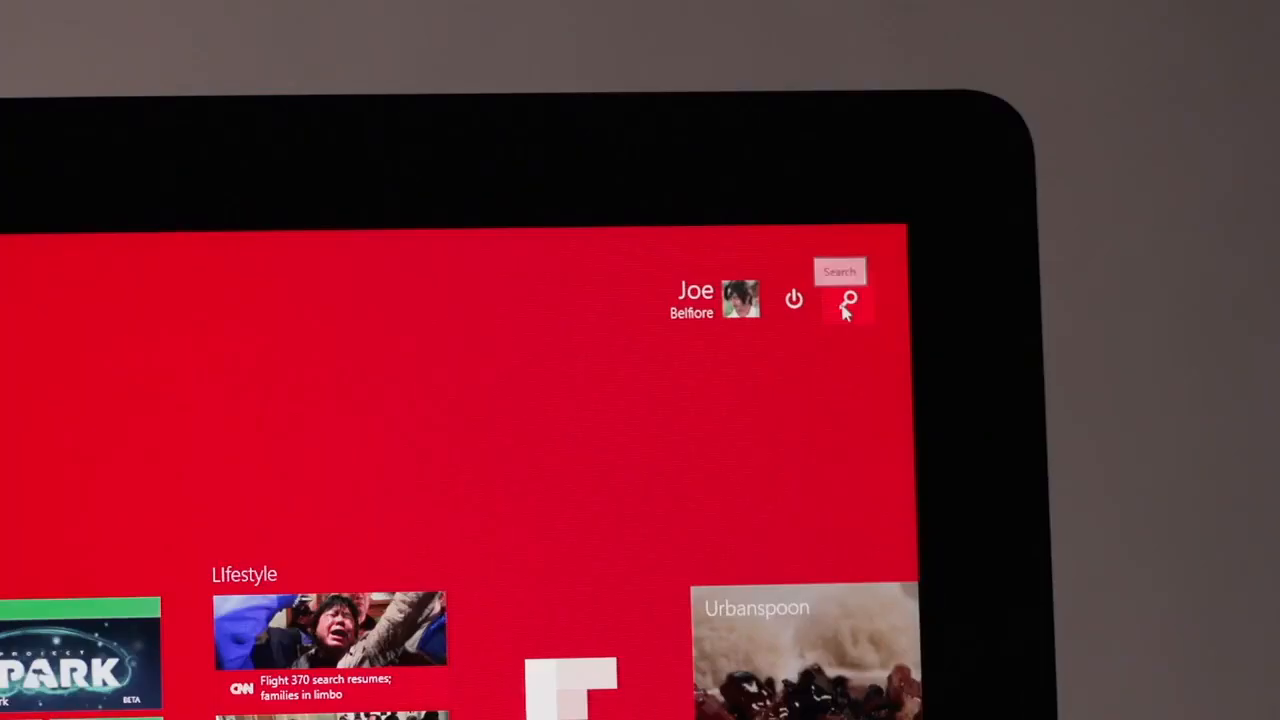
Step: Search 'hill climb', install Hill Climb Racing, and show the all-apps list marking it new
{"action": "left_click", "coordinate": [847, 300]}
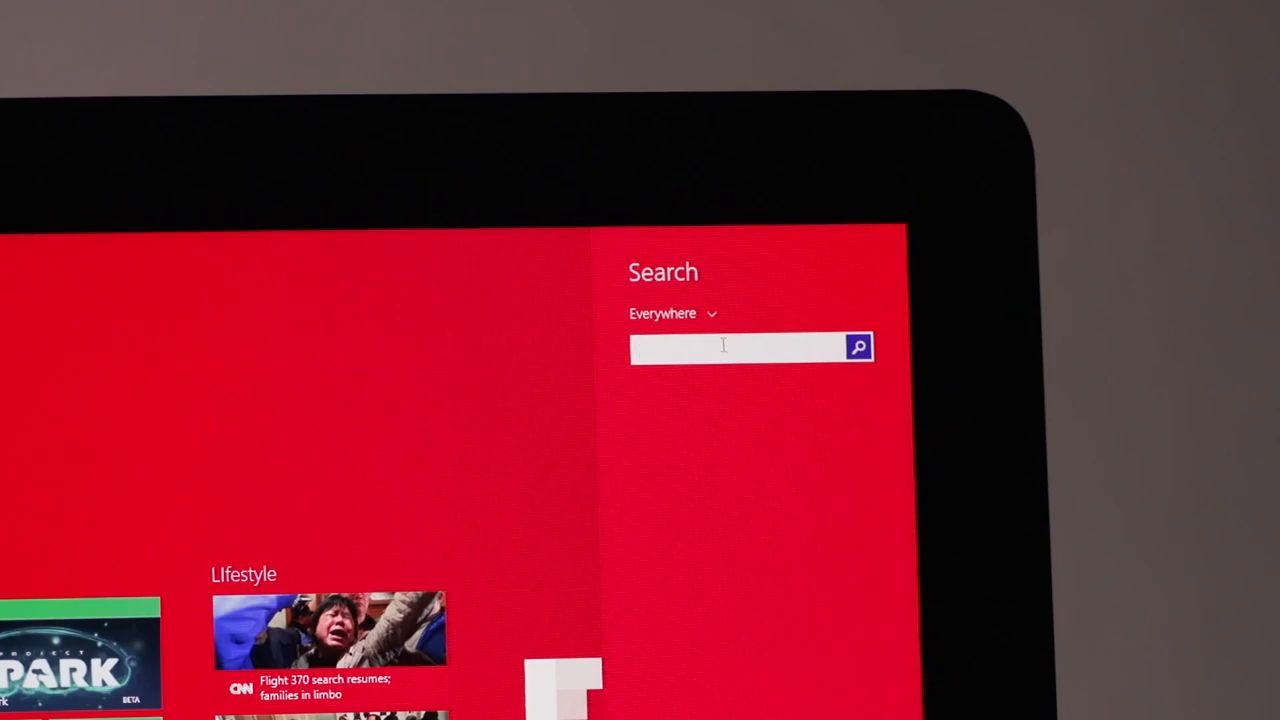
{"action": "type", "text": "hill clim"}
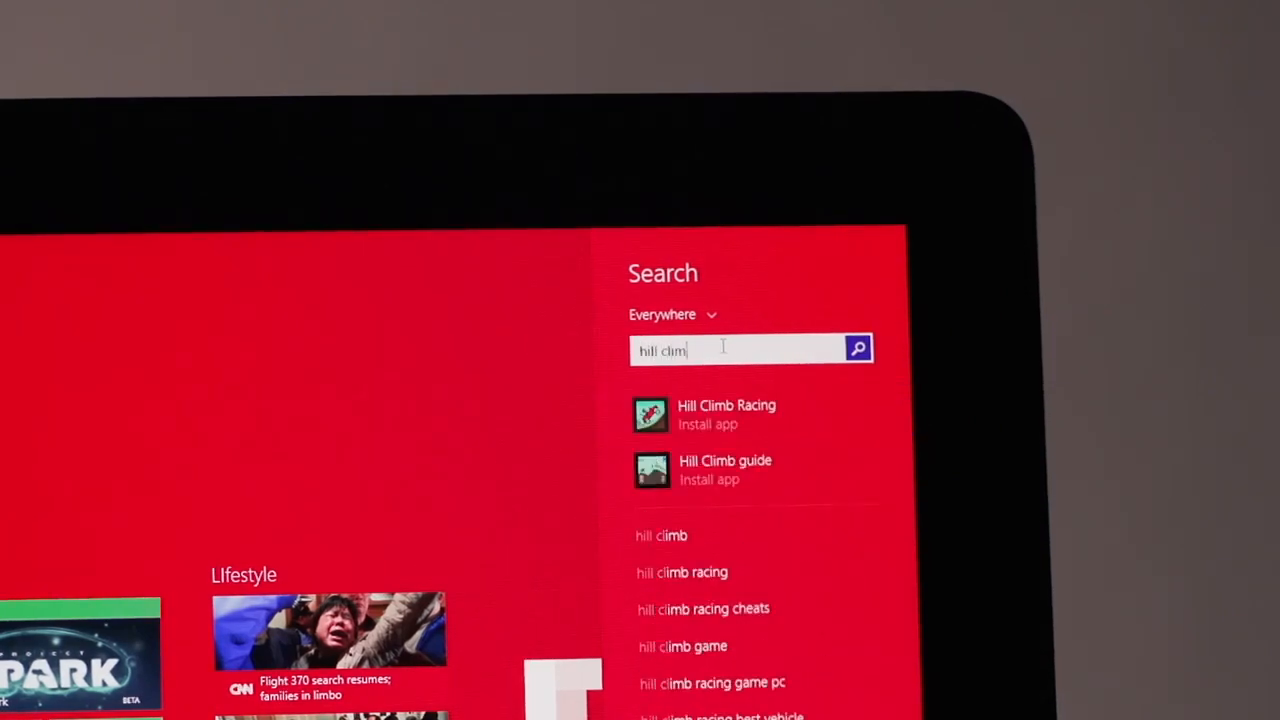
{"action": "mouse_move", "coordinate": [700, 414]}
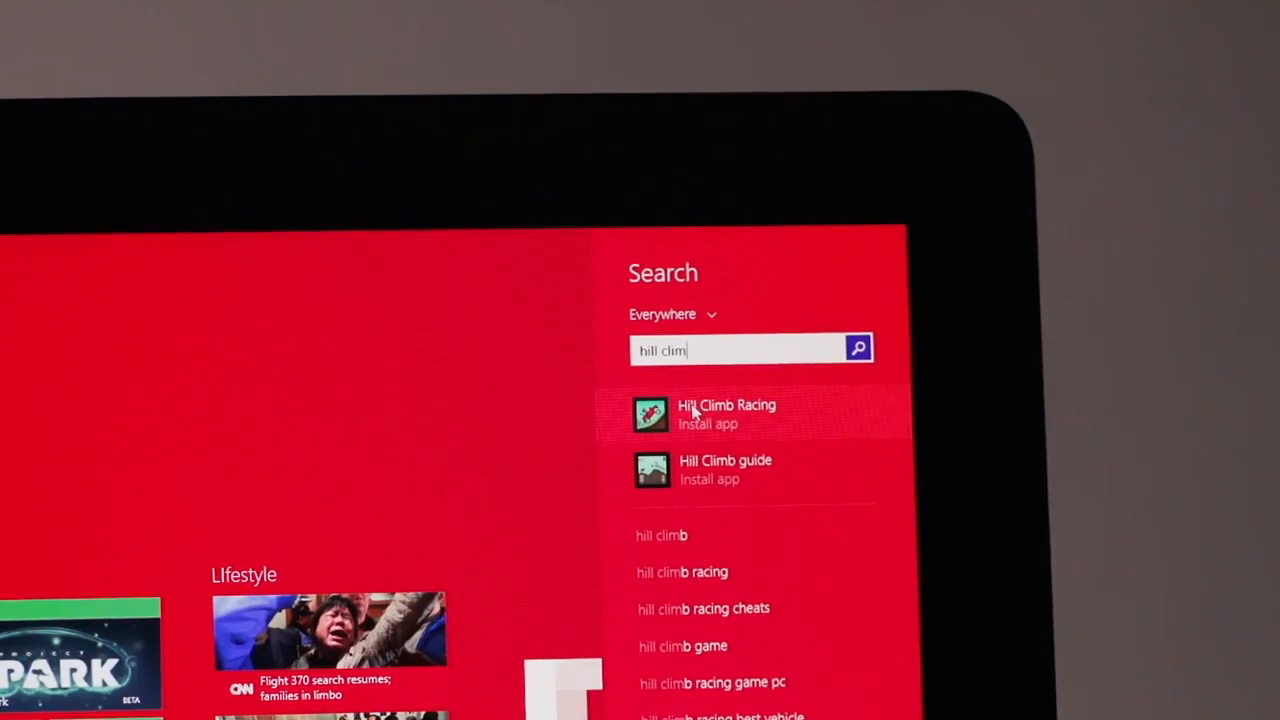
{"action": "left_click", "coordinate": [725, 414]}
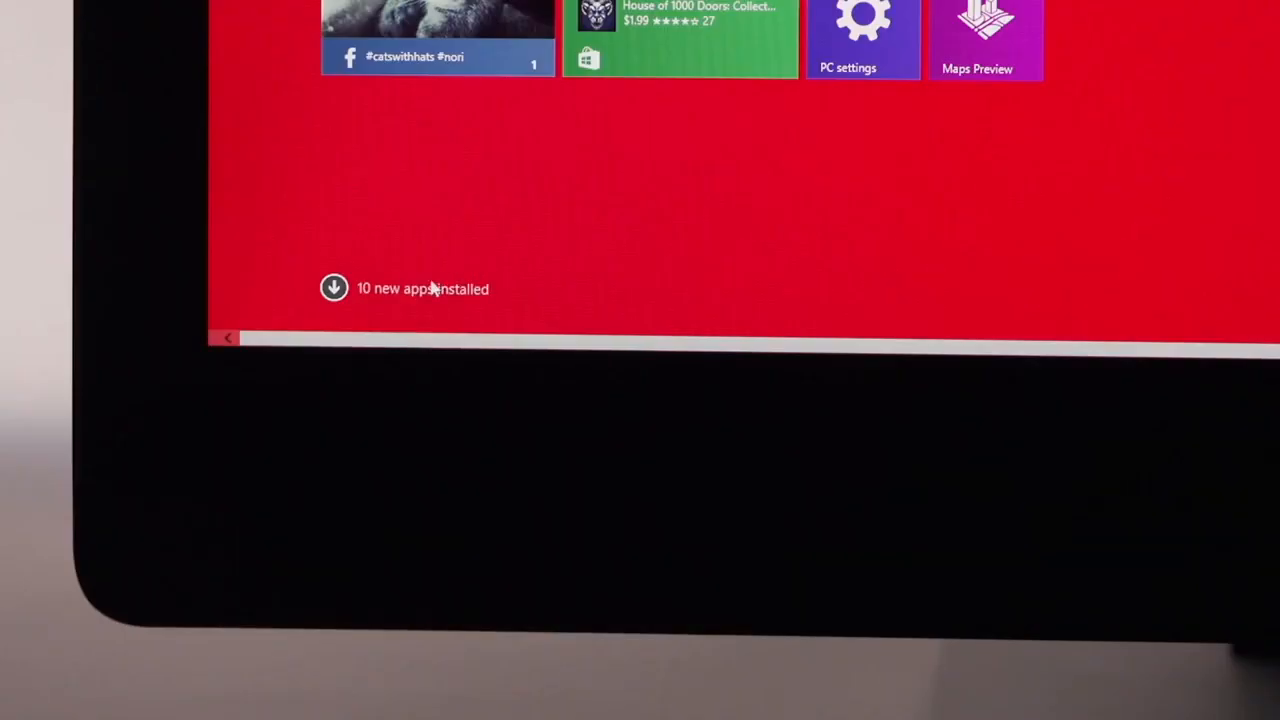
{"action": "left_click", "coordinate": [334, 288]}
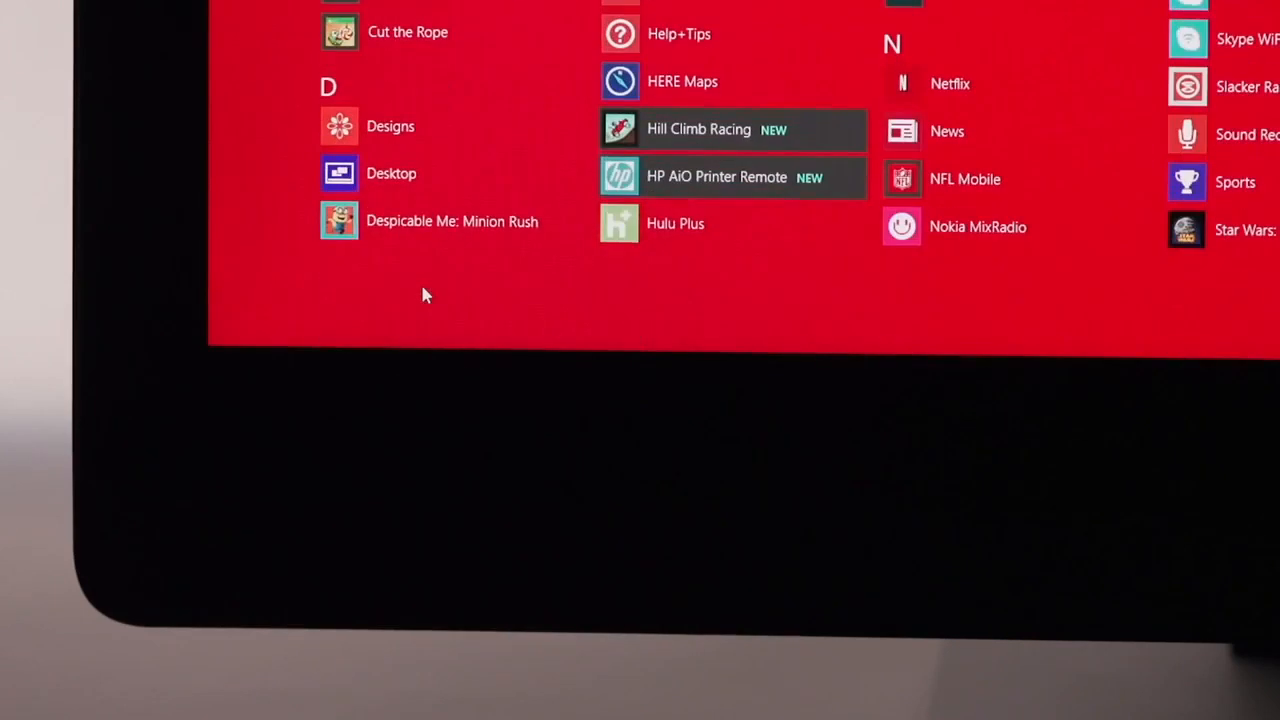